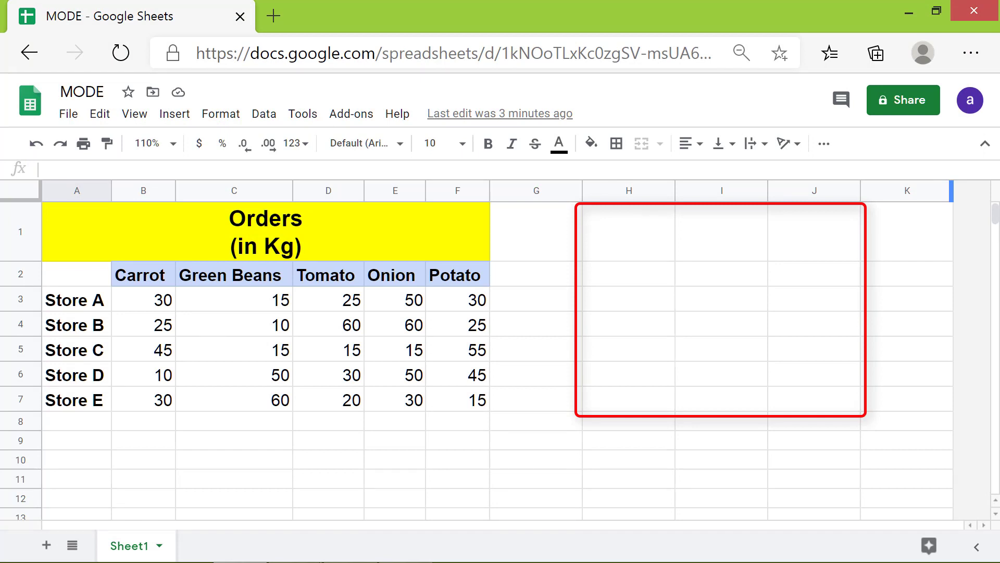
Enter 'First Most Common Order Value (in Kg)' in I1 and All Stores, Store A–E in H2:H7.
{"action": "type", "text": "First"}
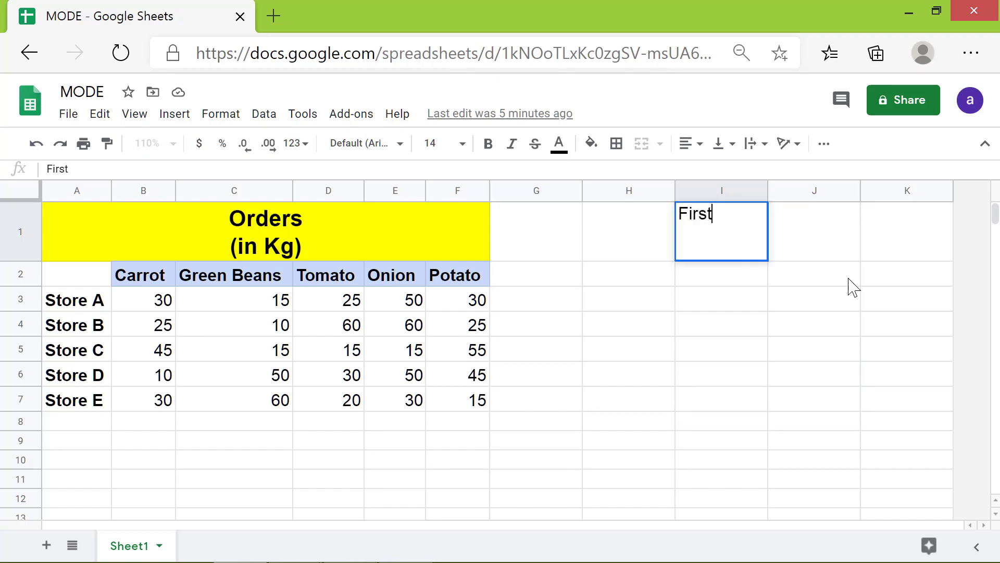
{"action": "type", "text": "Most Common Order Value (in Kg"}
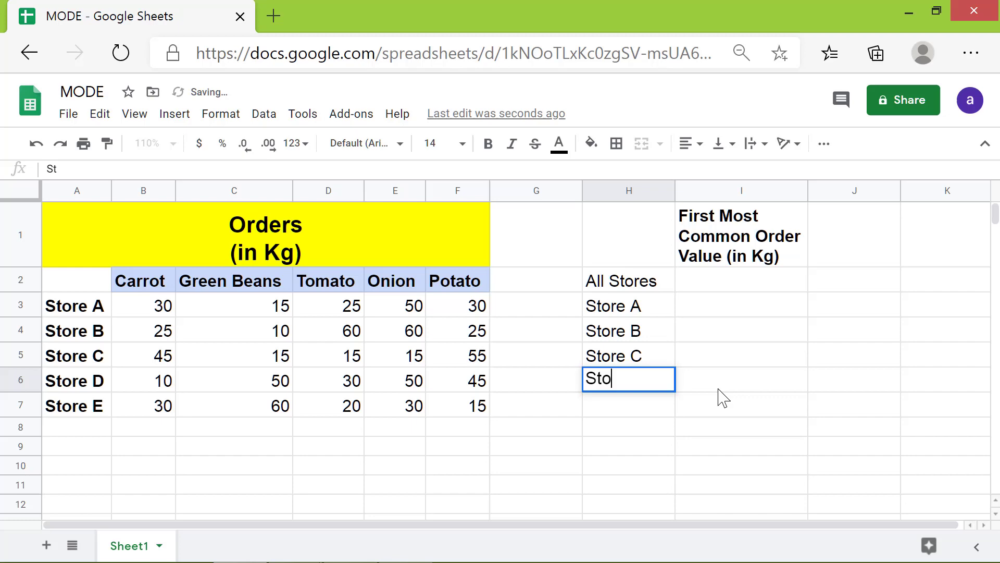
{"action": "type", "text": "Store E"}
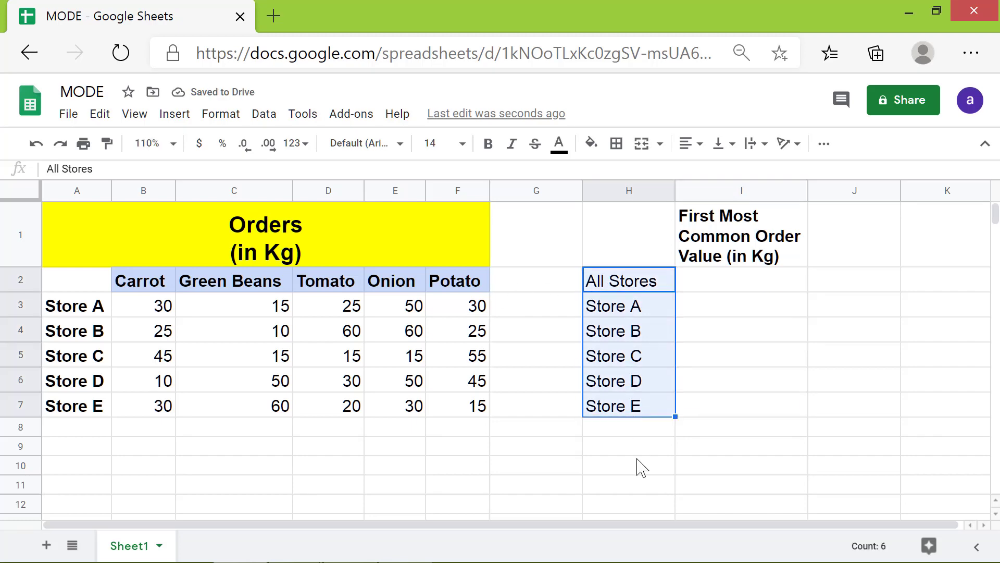
Bold the store labels in H2:H7 and adjust the formatting of the I1 header.
{"action": "left_click", "coordinate": [627, 426]}
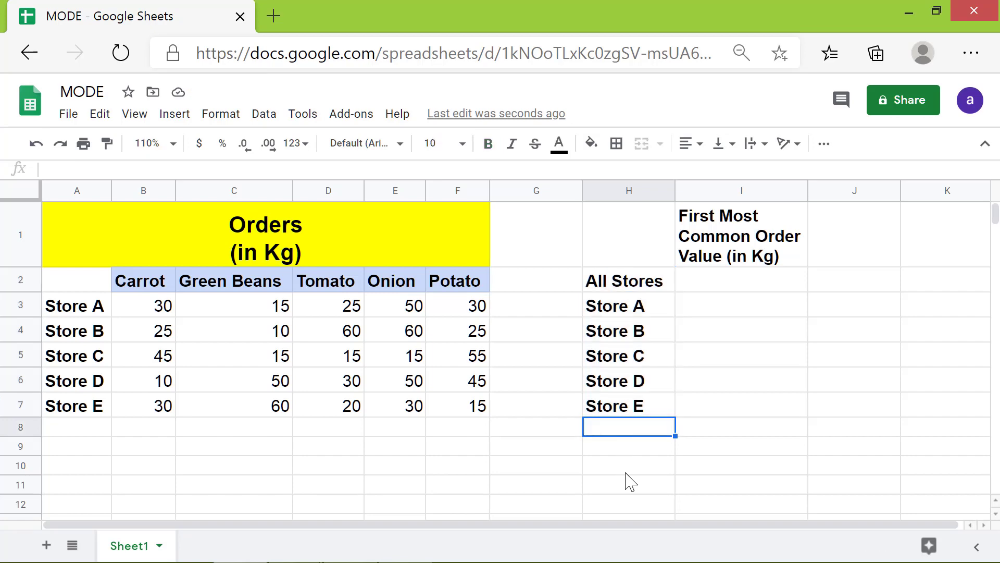
{"action": "left_click", "coordinate": [740, 234]}
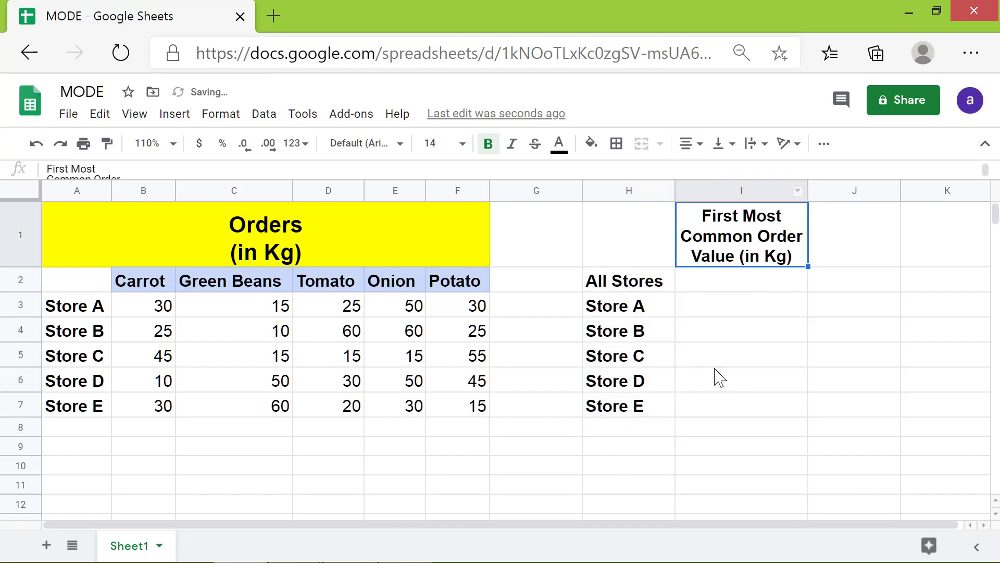
{"action": "left_click", "coordinate": [741, 426]}
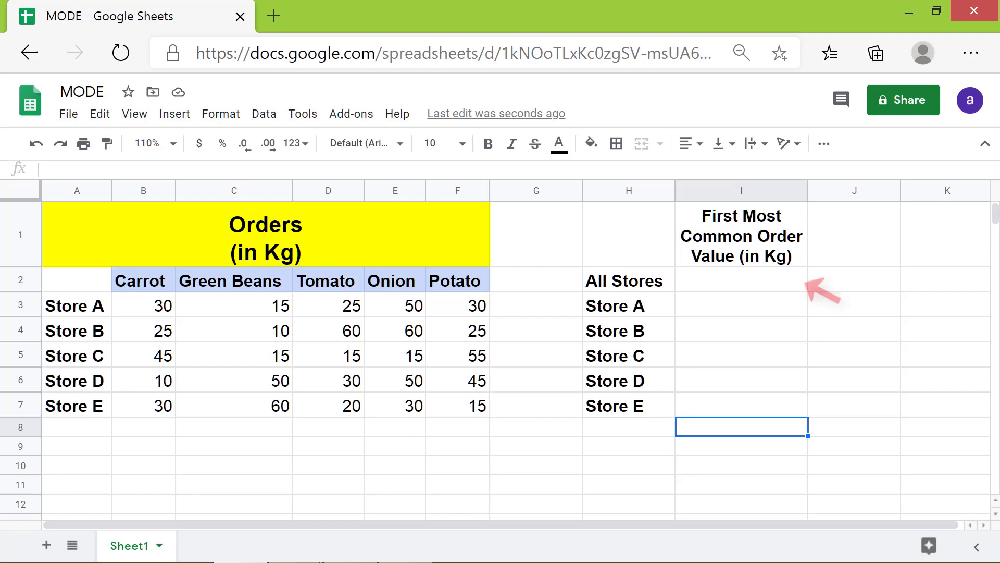
{"action": "left_click", "coordinate": [742, 281]}
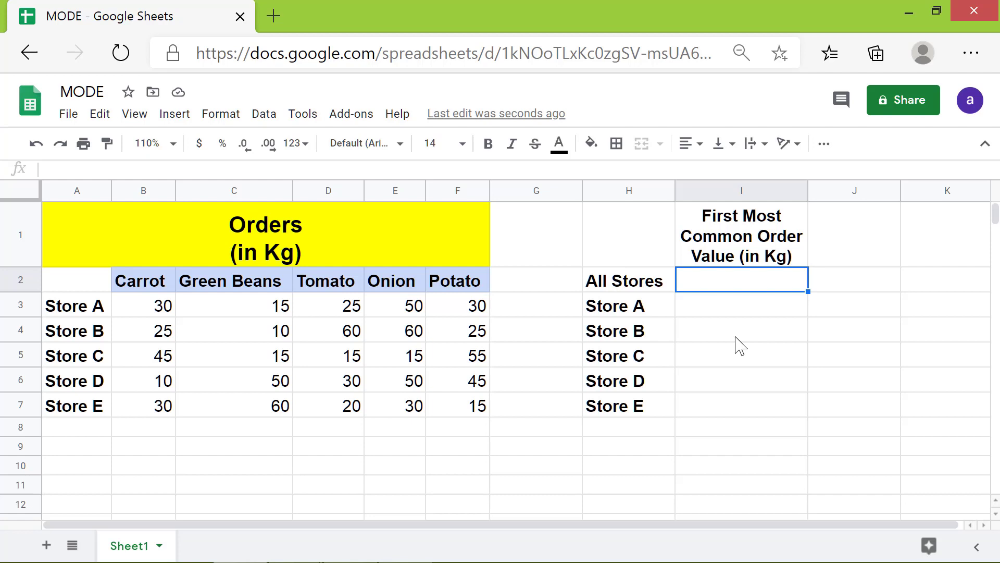
Enter =MODE(B3:F7) in I2 to show 30 for All Stores.
{"action": "type", "text": "=mo"}
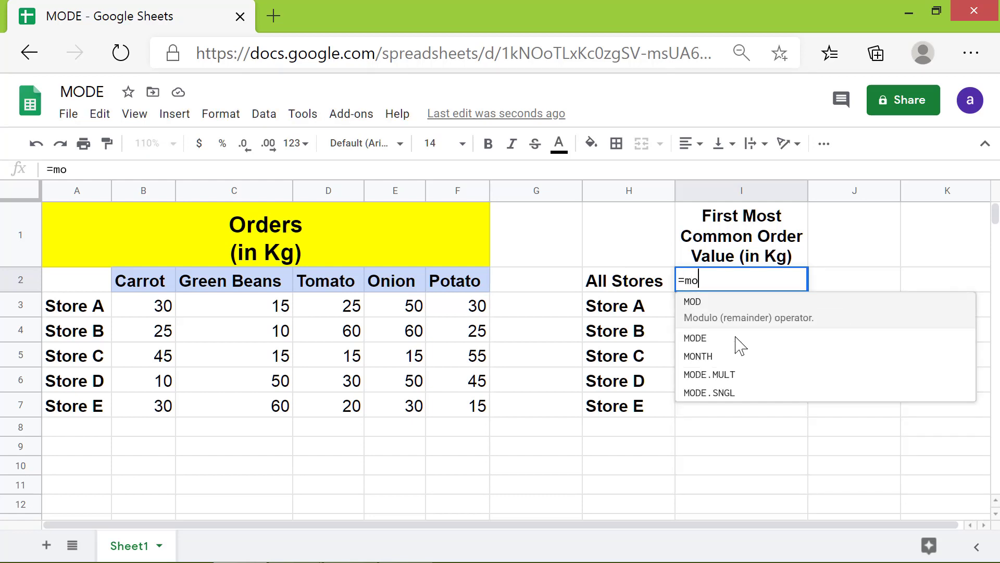
{"action": "type", "text": "d"}
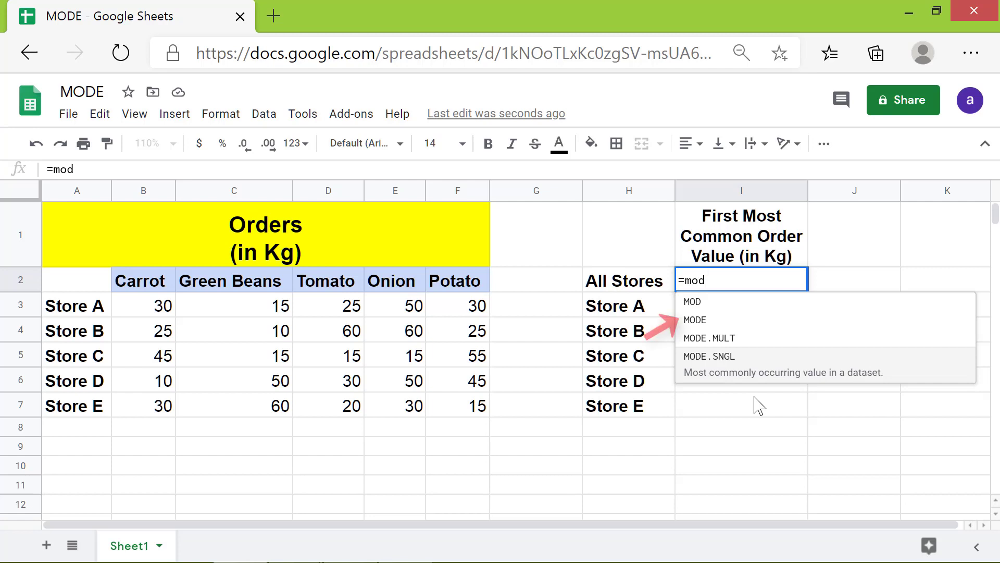
{"action": "mouse_move", "coordinate": [750, 338]}
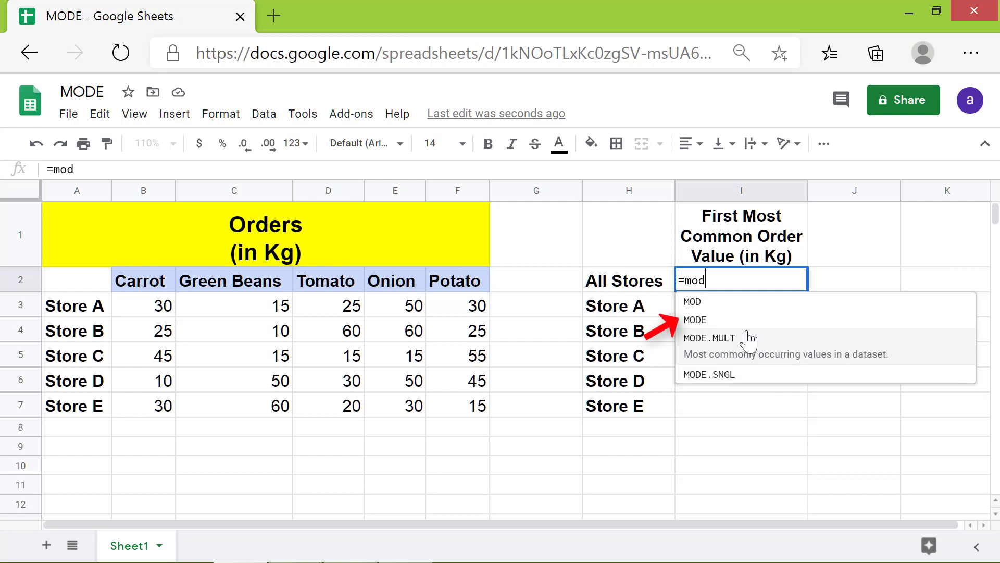
{"action": "left_click", "coordinate": [695, 319]}
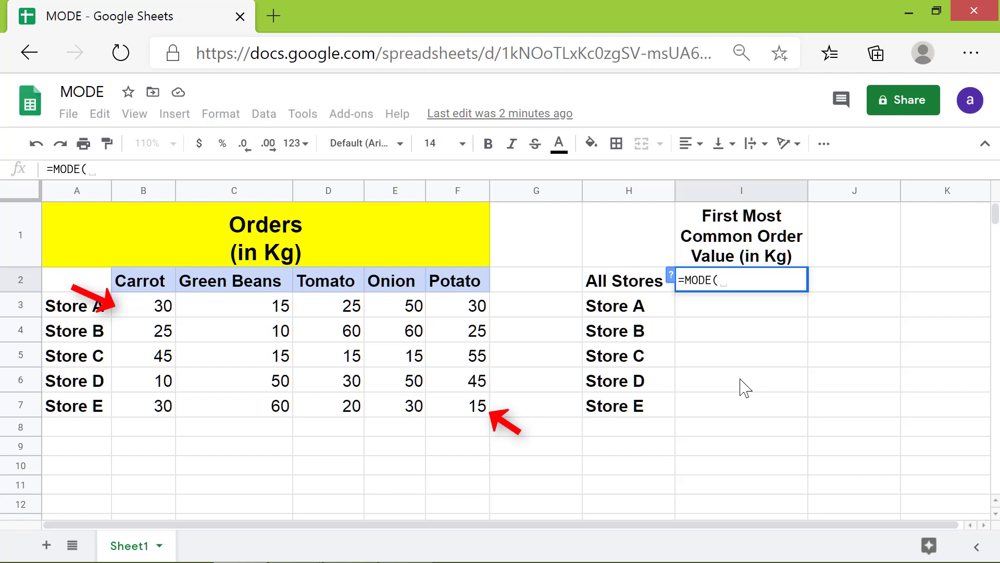
{"action": "mouse_move", "coordinate": [201, 317]}
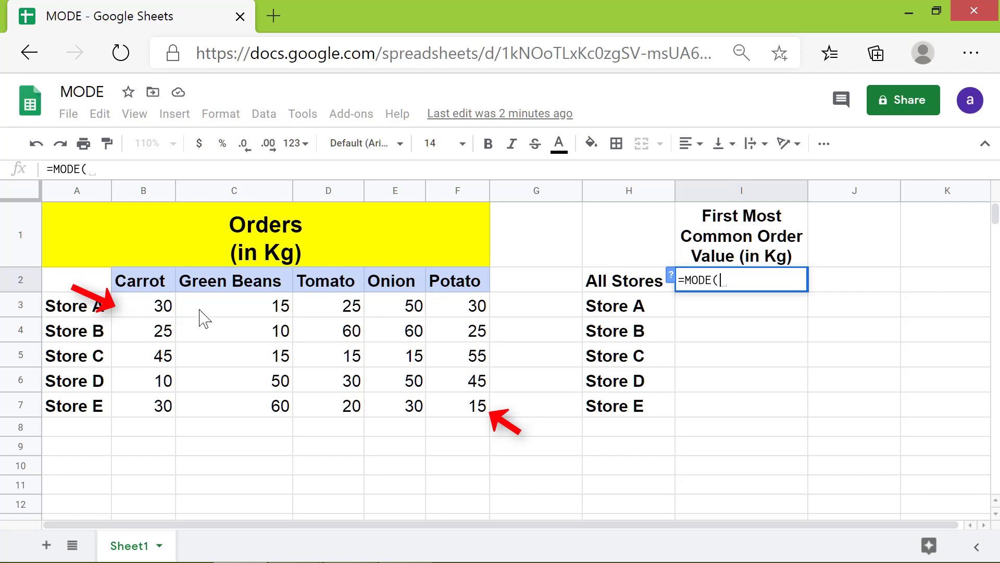
{"action": "left_click", "coordinate": [142, 304]}
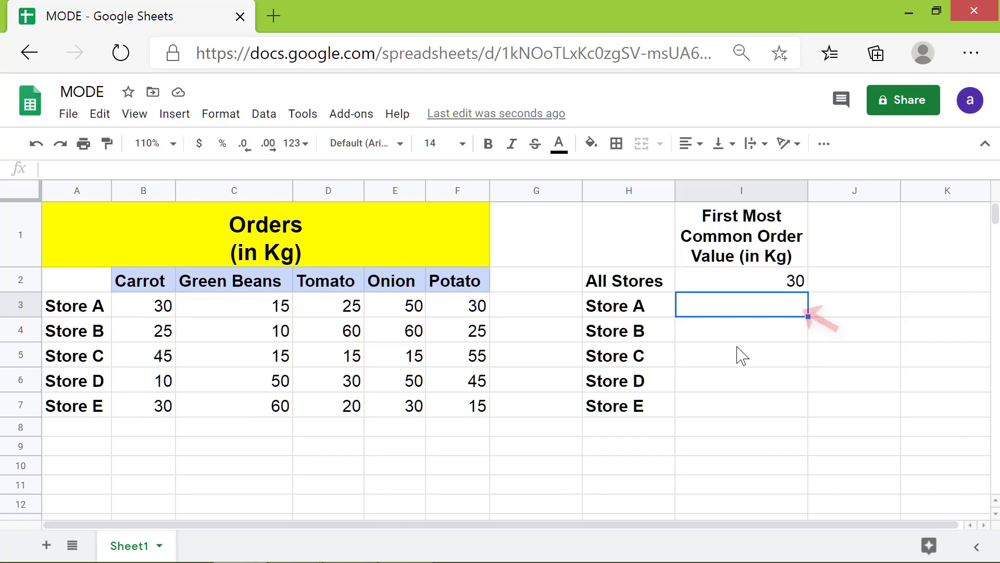
Enter =MODE(B3:F3) in I3 for Store A, showing 30, and reselect I3.
{"action": "type", "text": "=mod"}
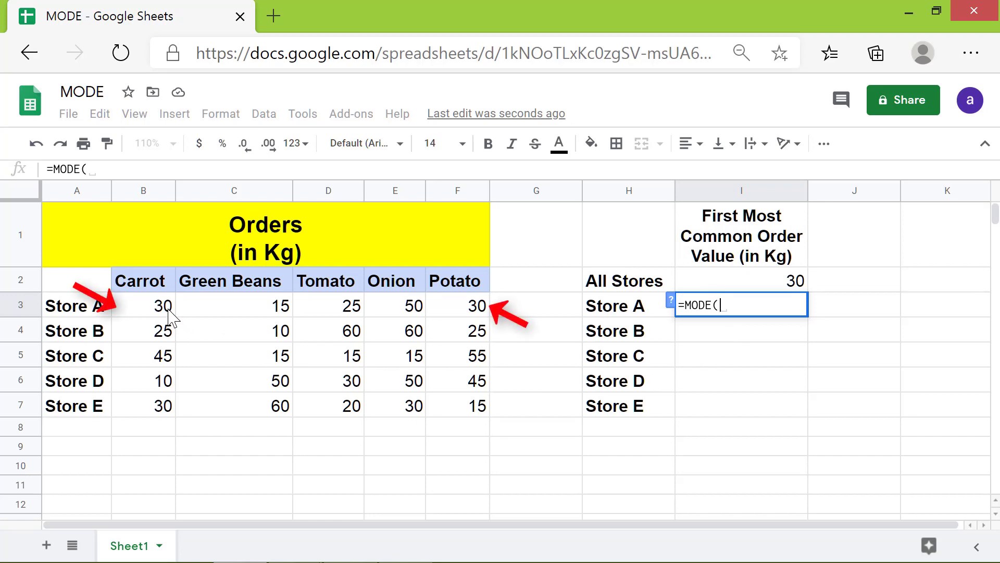
{"action": "left_click", "coordinate": [143, 305]}
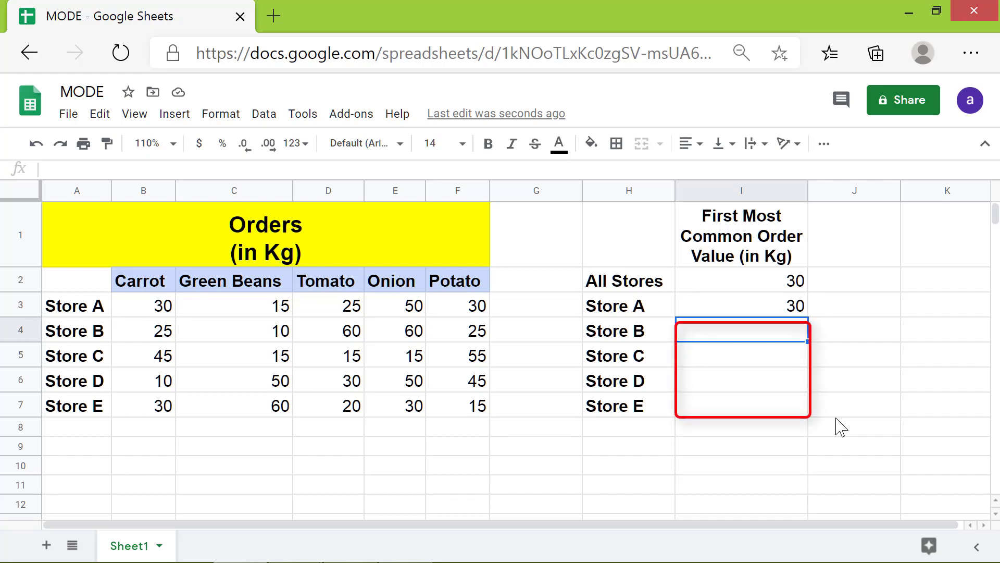
{"action": "left_click", "coordinate": [739, 306]}
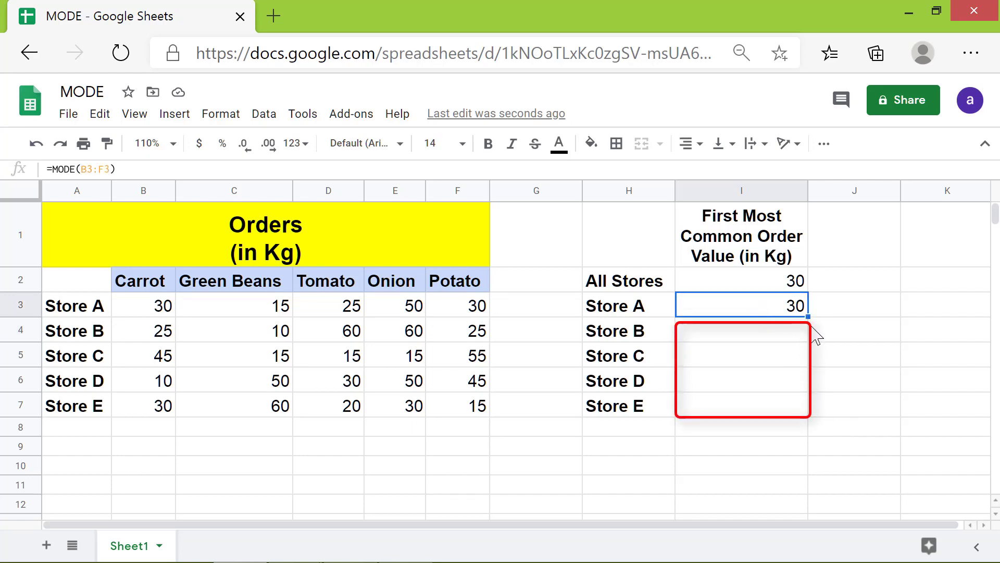